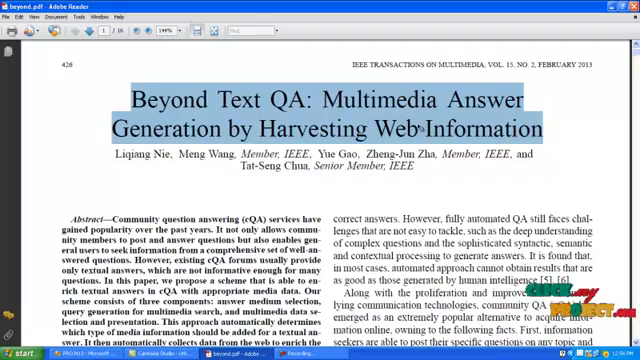
Scroll through the welcome page and enter the main Multimedia Answer Generation site.
{"action": "scroll", "scroll_direction": "down", "scroll_amount": 3}
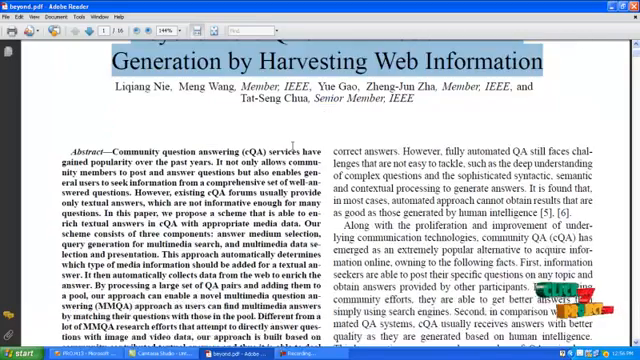
{"action": "scroll", "scroll_direction": "down", "scroll_amount": 3}
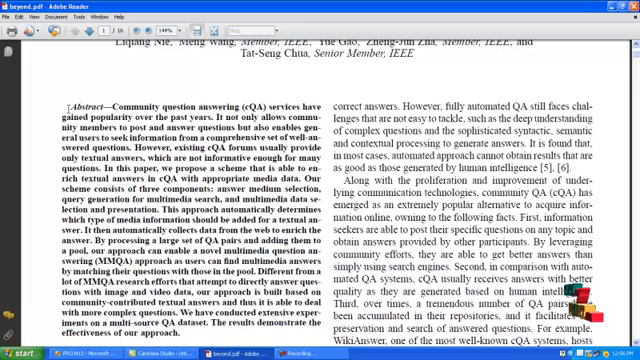
{"action": "double_click", "coordinate": [86, 102]}
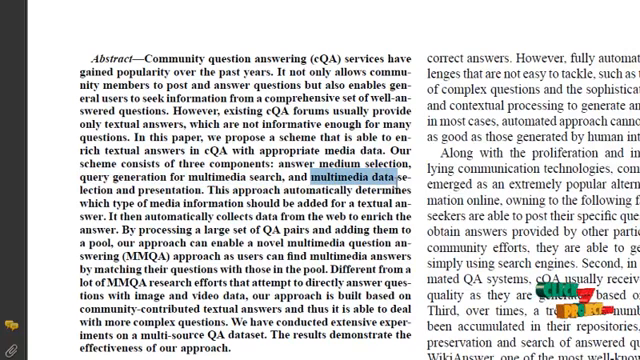
{"action": "left_click_drag", "start_coordinate": [392, 178], "coordinate": [280, 192]}
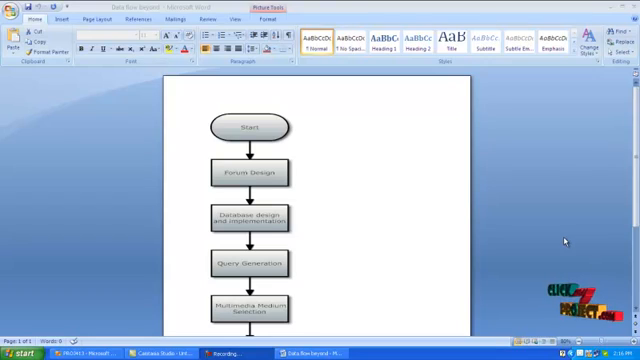
{"action": "mouse_move", "coordinate": [392, 160]}
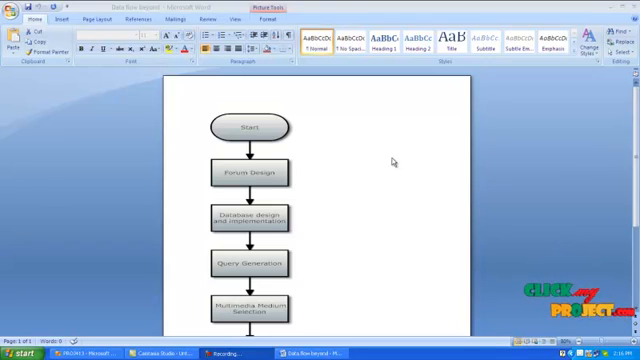
{"action": "mouse_move", "coordinate": [266, 224]}
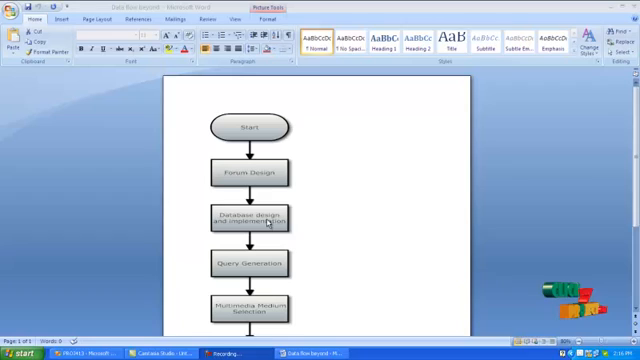
{"action": "scroll", "scroll_direction": "down", "scroll_amount": 3}
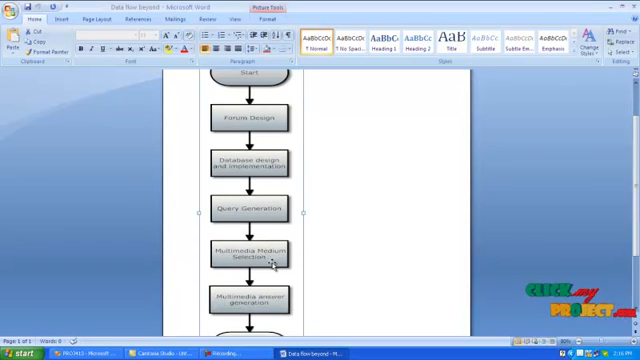
{"action": "scroll", "scroll_direction": "down", "scroll_amount": 3}
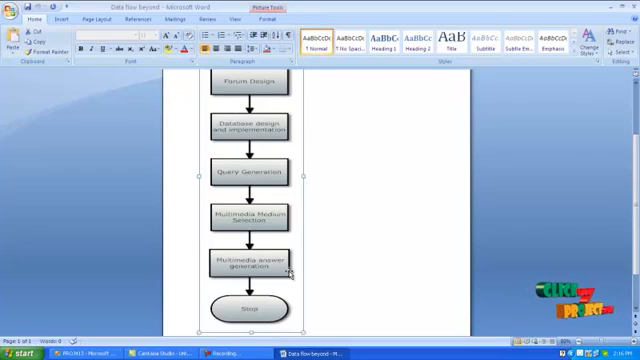
{"action": "scroll", "scroll_direction": "up", "scroll_amount": 3}
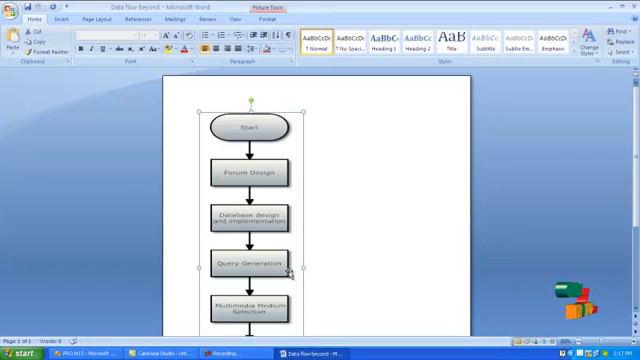
{"action": "scroll", "scroll_direction": "down", "scroll_amount": 3}
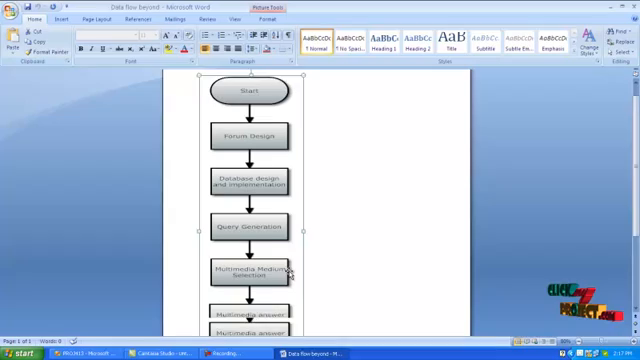
{"action": "scroll", "scroll_direction": "down", "scroll_amount": 3}
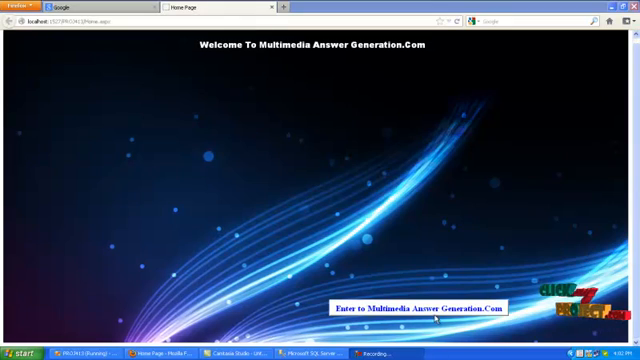
{"action": "left_click", "coordinate": [416, 308]}
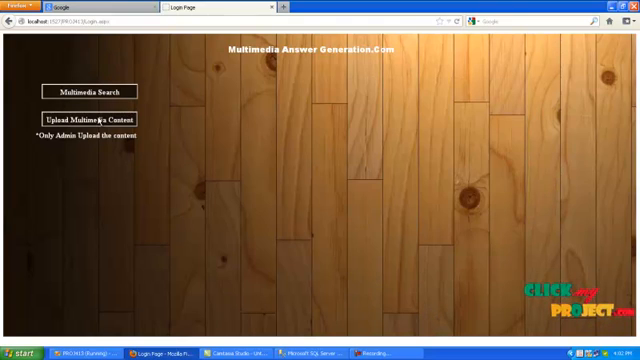
Log in as admin via Upload Multimedia Content to reach the upload page.
{"action": "left_click", "coordinate": [92, 120]}
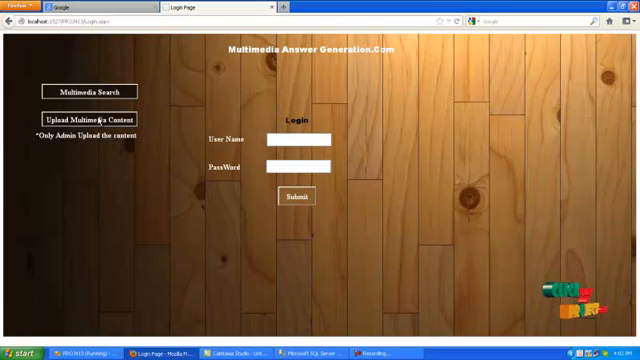
{"action": "mouse_move", "coordinate": [242, 150]}
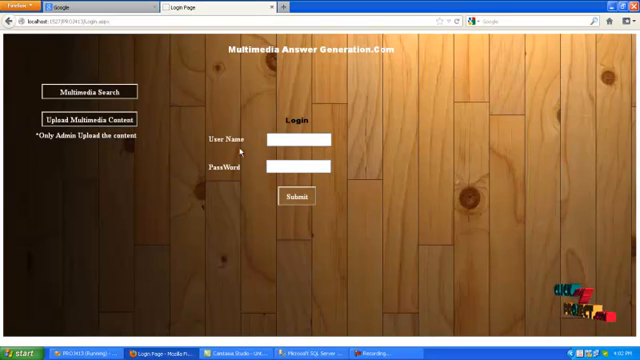
{"action": "left_click", "coordinate": [290, 138]}
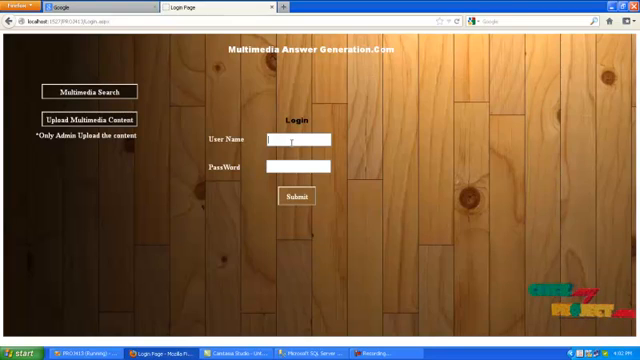
{"action": "type", "text": "Admin"}
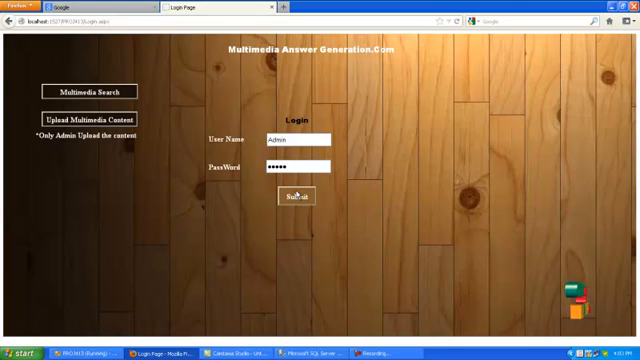
{"action": "left_click", "coordinate": [296, 194]}
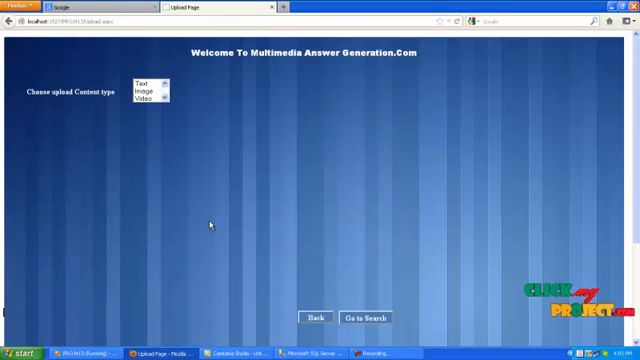
Choose Text content and enter the ERODE query with its answer about the city.
{"action": "left_click", "coordinate": [148, 84]}
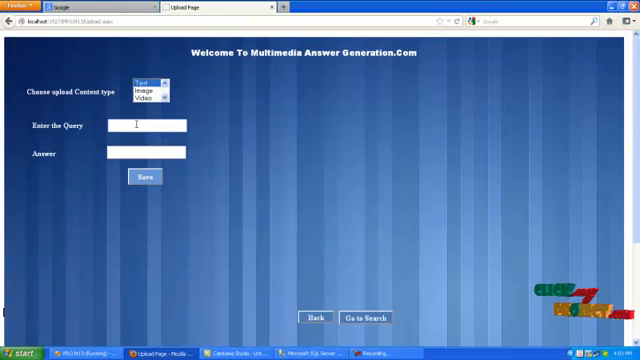
{"action": "type", "text": "ER"}
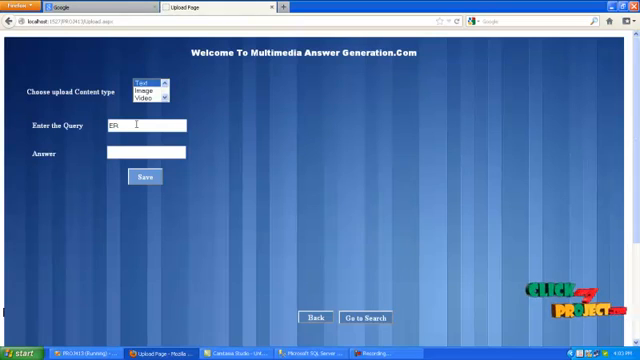
{"action": "type", "text": "ODE"}
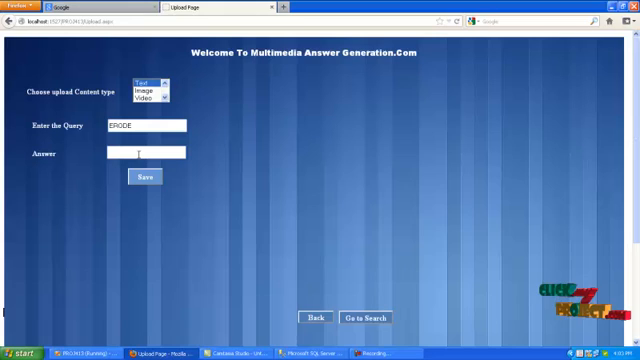
{"action": "type", "text": "Erode"}
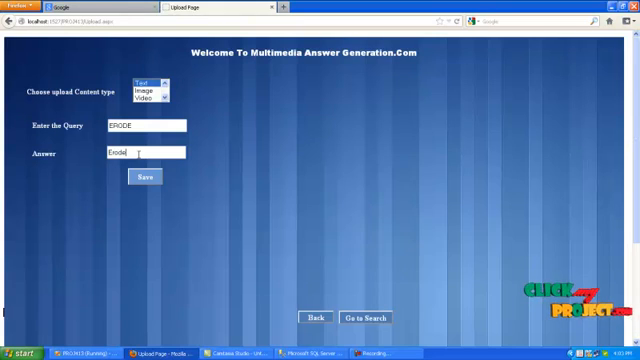
{"action": "type", "text": "is f"}
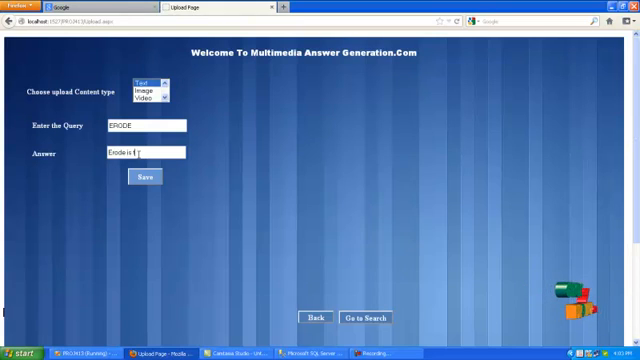
{"action": "type", "text": "he beautiful"}
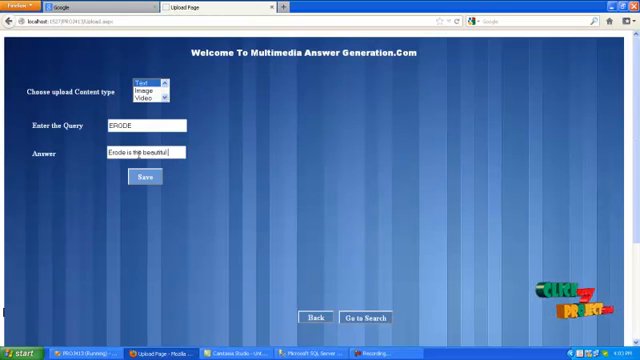
{"action": "type", "text": "city o"}
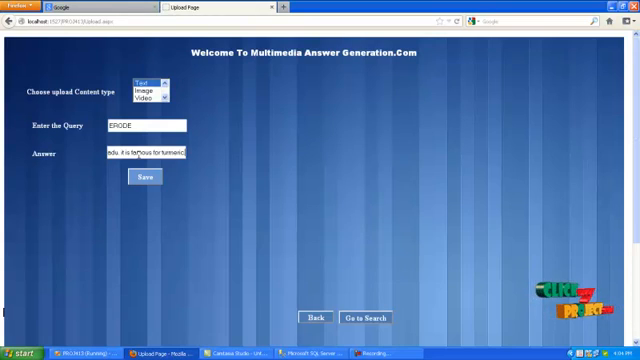
{"action": "mouse_move", "coordinate": [162, 298]}
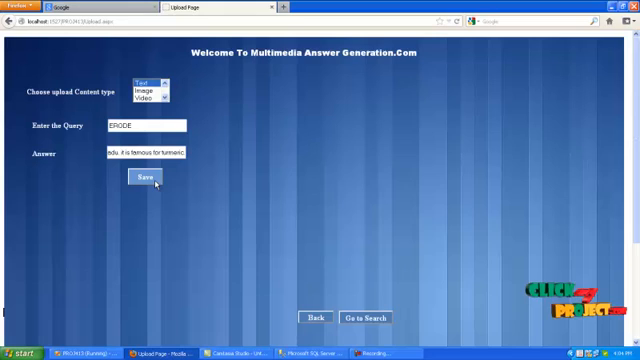
Save the text question and answer and dismiss the 'Record added successfully' alert.
{"action": "left_click", "coordinate": [148, 176]}
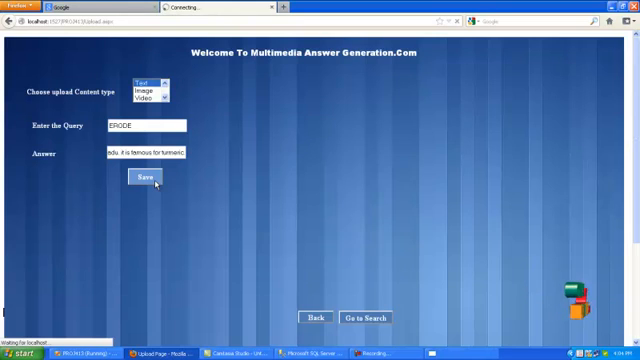
{"action": "left_click", "coordinate": [140, 176]}
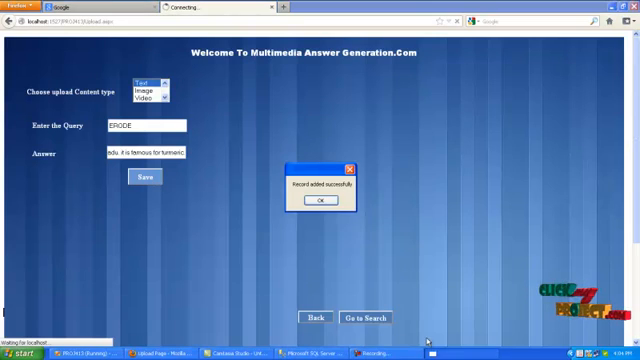
{"action": "left_click", "coordinate": [316, 200]}
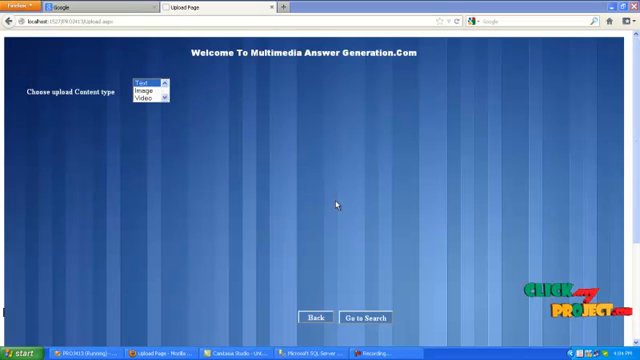
{"action": "mouse_move", "coordinate": [268, 160]}
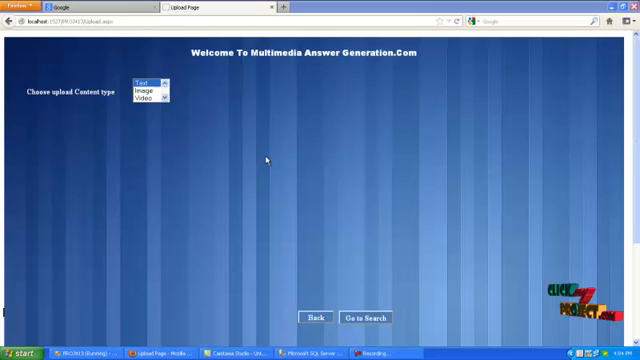
Upload facebook.jpg as Image content with tags 'face book' and confirm success.
{"action": "left_click", "coordinate": [148, 96]}
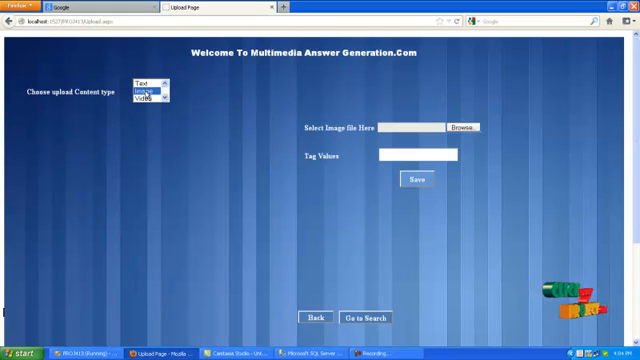
{"action": "left_click", "coordinate": [464, 128]}
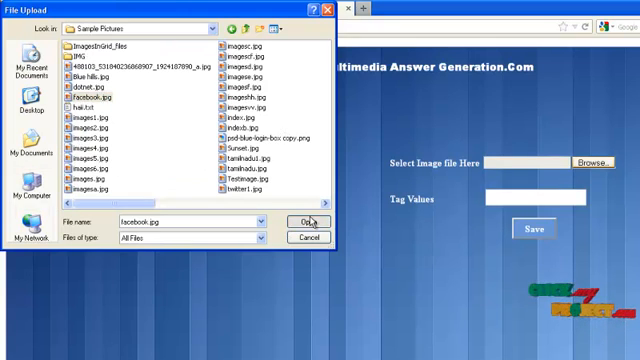
{"action": "left_click", "coordinate": [300, 220]}
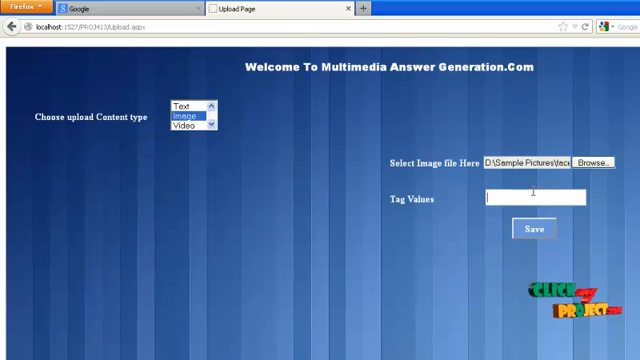
{"action": "type", "text": "face"}
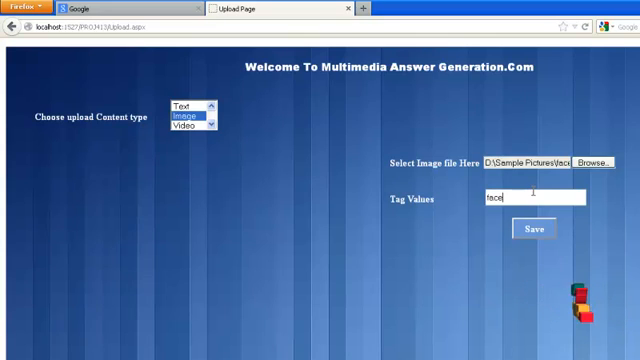
{"action": "type", "text": "book"}
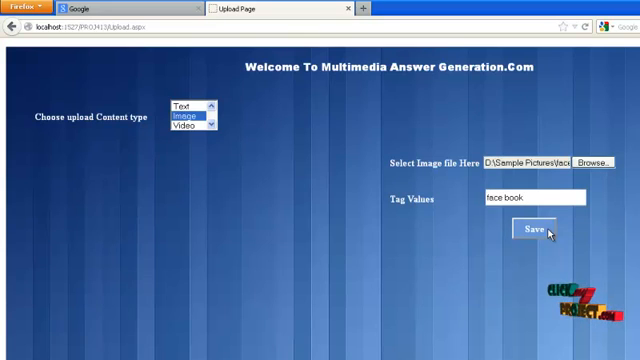
{"action": "left_click", "coordinate": [532, 228]}
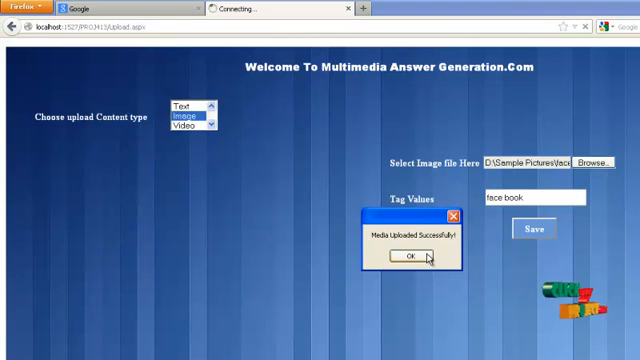
{"action": "left_click", "coordinate": [404, 258]}
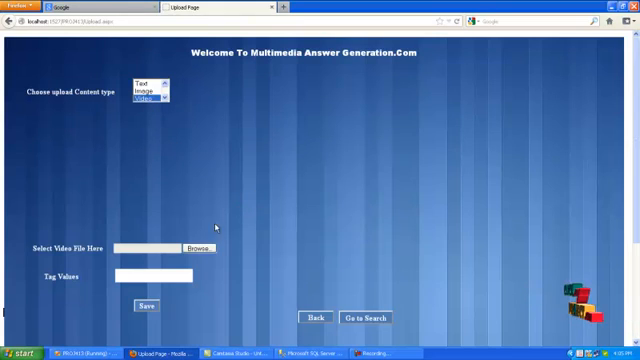
Upload video3.mp4 with the tag 'Songs' and confirm the success message.
{"action": "left_click", "coordinate": [202, 248]}
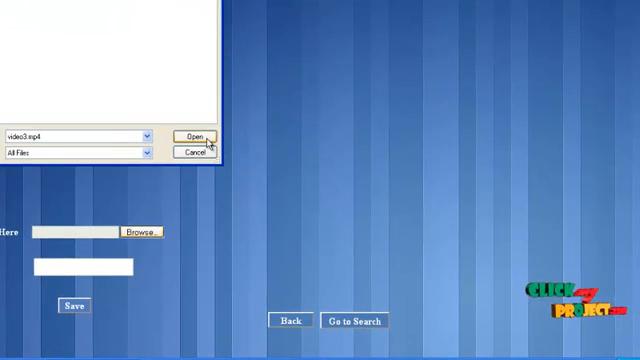
{"action": "left_click", "coordinate": [196, 136]}
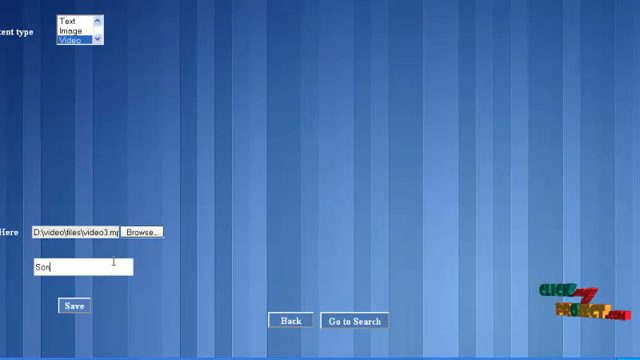
{"action": "type", "text": "Songs"}
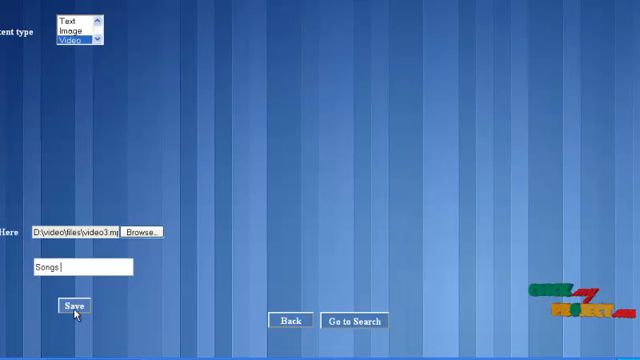
{"action": "left_click", "coordinate": [70, 304]}
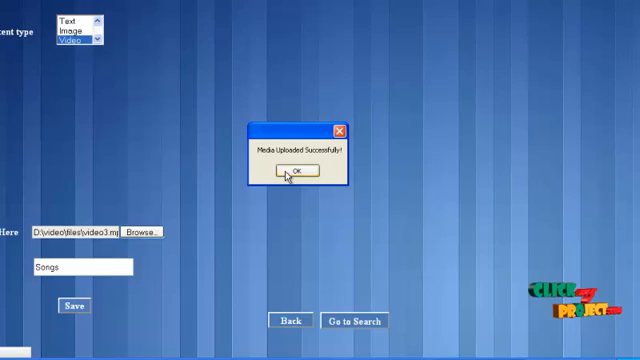
{"action": "left_click", "coordinate": [292, 168]}
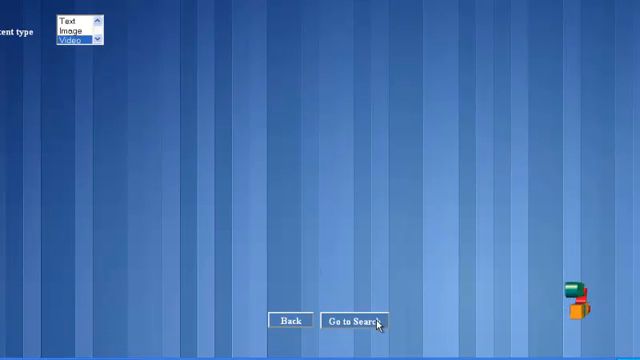
Go to Search, enter the query and select Text, Image and Video answer types.
{"action": "left_click", "coordinate": [356, 320]}
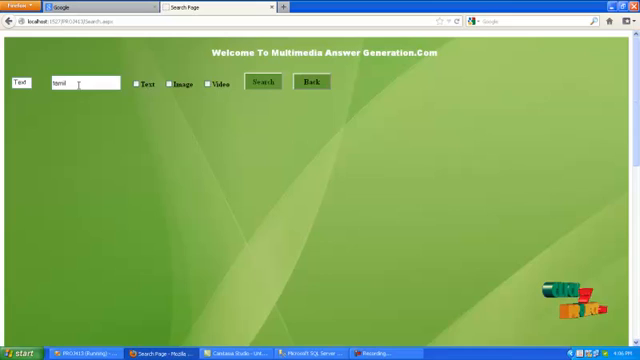
{"action": "left_click", "coordinate": [132, 84]}
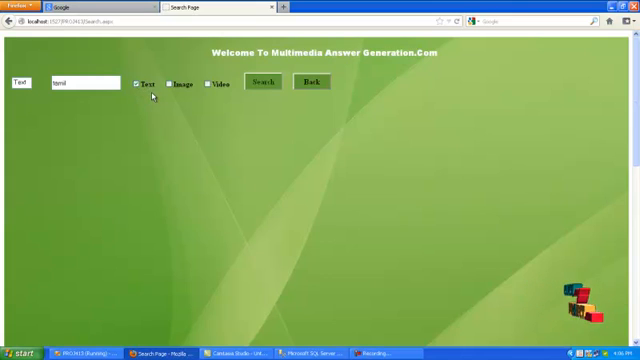
{"action": "left_click", "coordinate": [262, 84]}
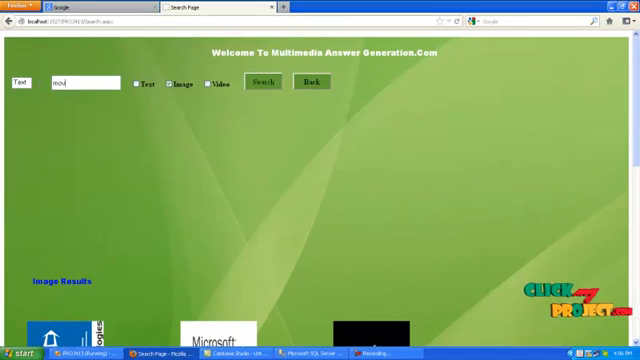
{"action": "type", "text": "ie"}
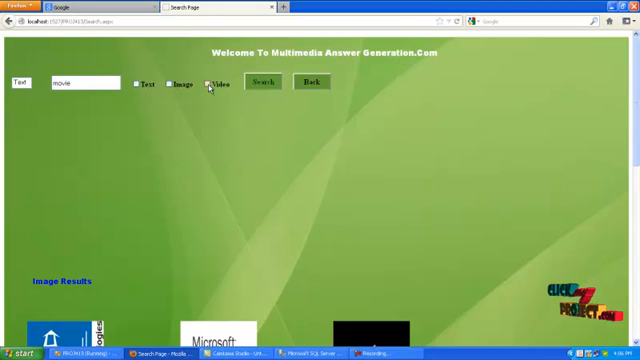
{"action": "left_click", "coordinate": [260, 82]}
{"action": "type", "text": "tamil"}
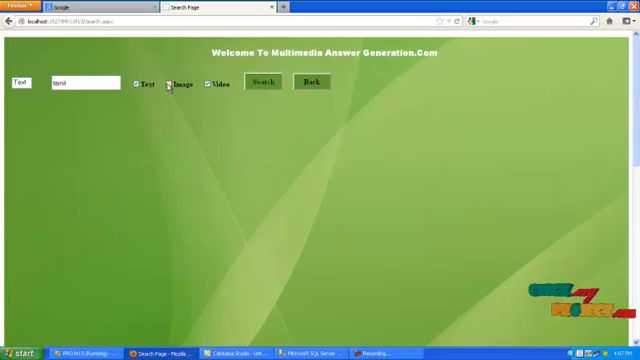
Run the search and download the Tamil Movie.mp4 video result, accepting the dialog.
{"action": "left_click", "coordinate": [256, 80]}
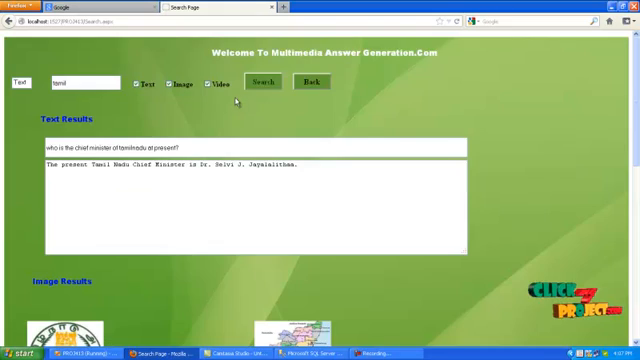
{"action": "scroll", "scroll_direction": "down", "scroll_amount": 3}
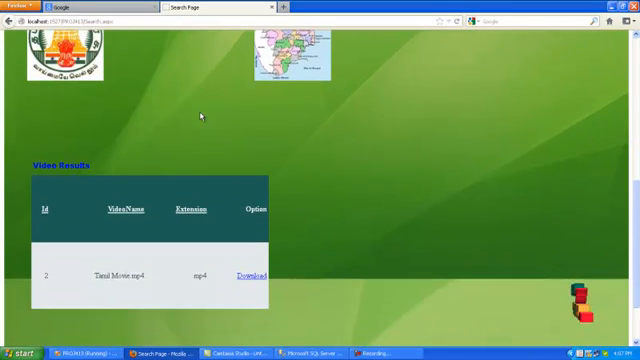
{"action": "scroll", "scroll_direction": "up", "scroll_amount": 3}
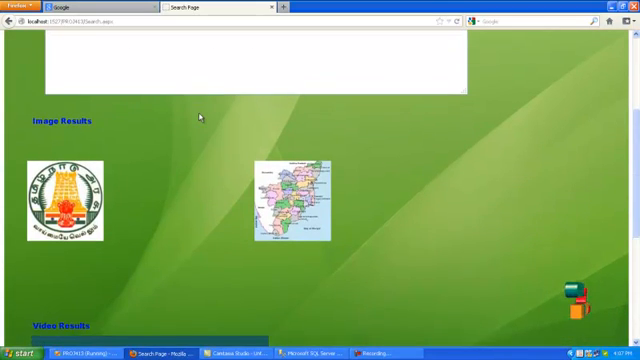
{"action": "scroll", "scroll_direction": "down", "scroll_amount": 3}
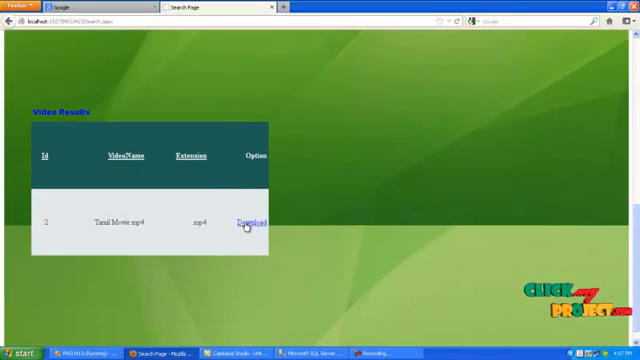
{"action": "left_click", "coordinate": [248, 224]}
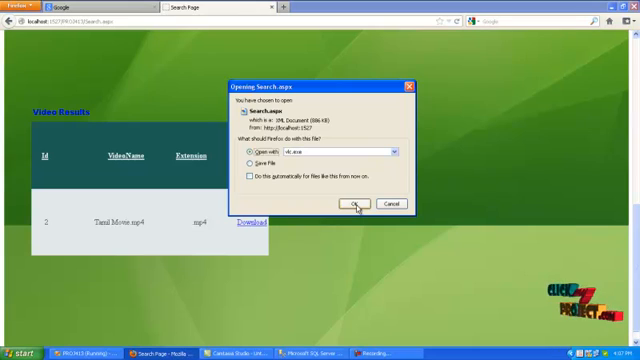
{"action": "left_click", "coordinate": [348, 204]}
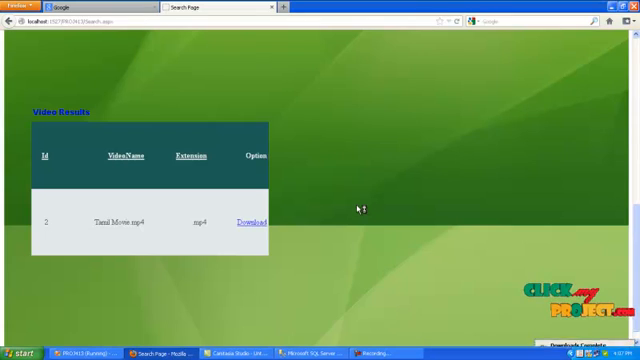